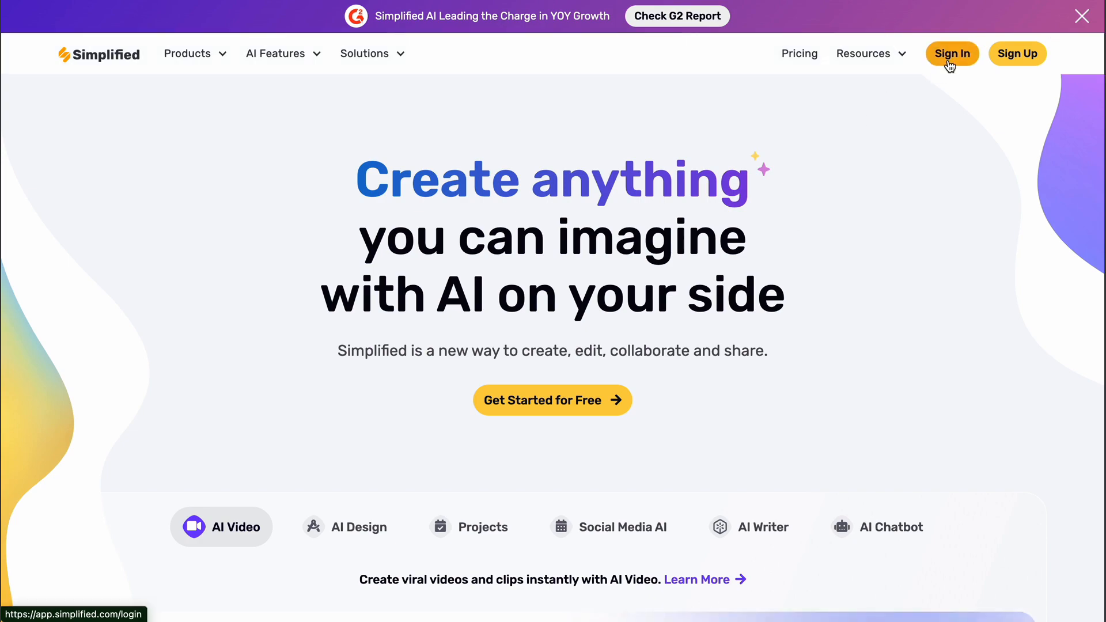
Sign in from the Simplified homepage to reach the AI Video dashboard.
{"action": "left_click", "coordinate": [953, 53]}
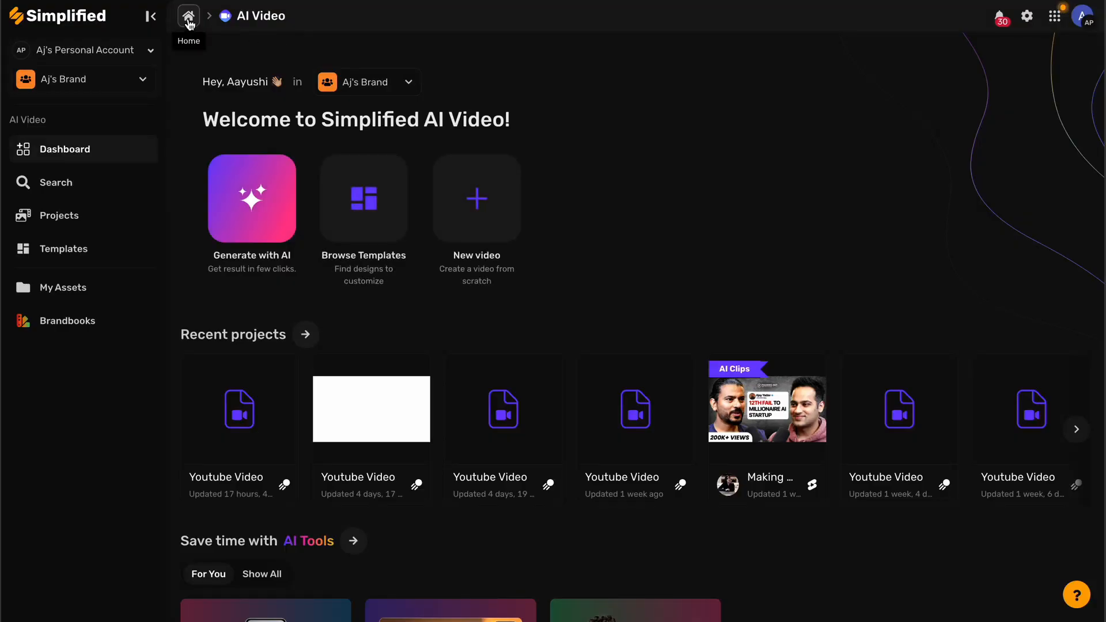
Choose Generate with AI on the dashboard to reach the Create With AI screen.
{"action": "left_click", "coordinate": [188, 16]}
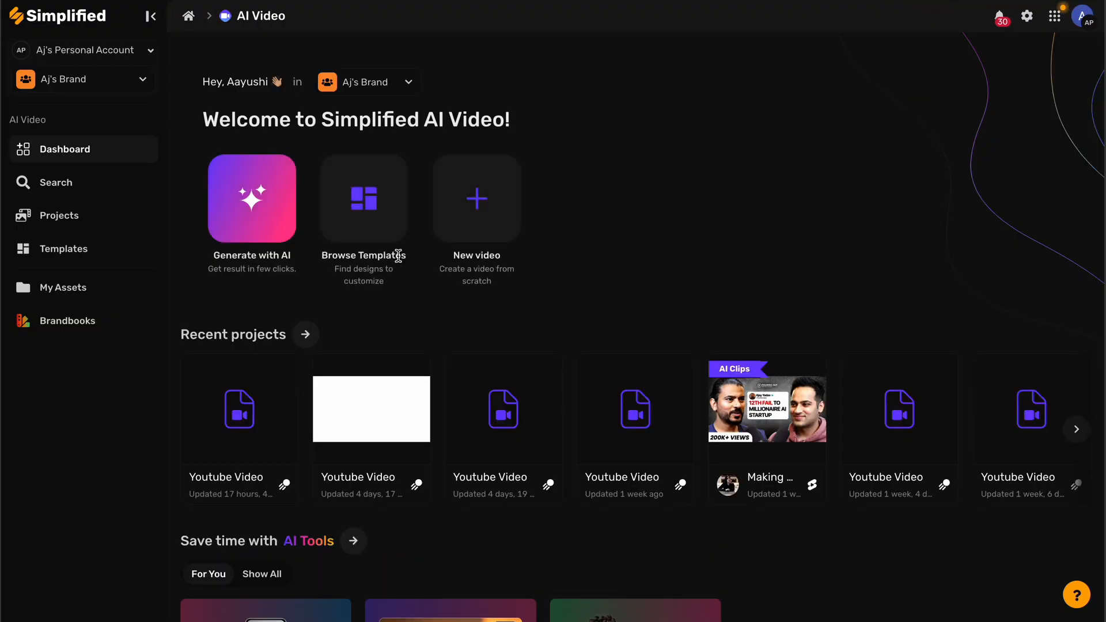
{"action": "mouse_move", "coordinate": [274, 291]}
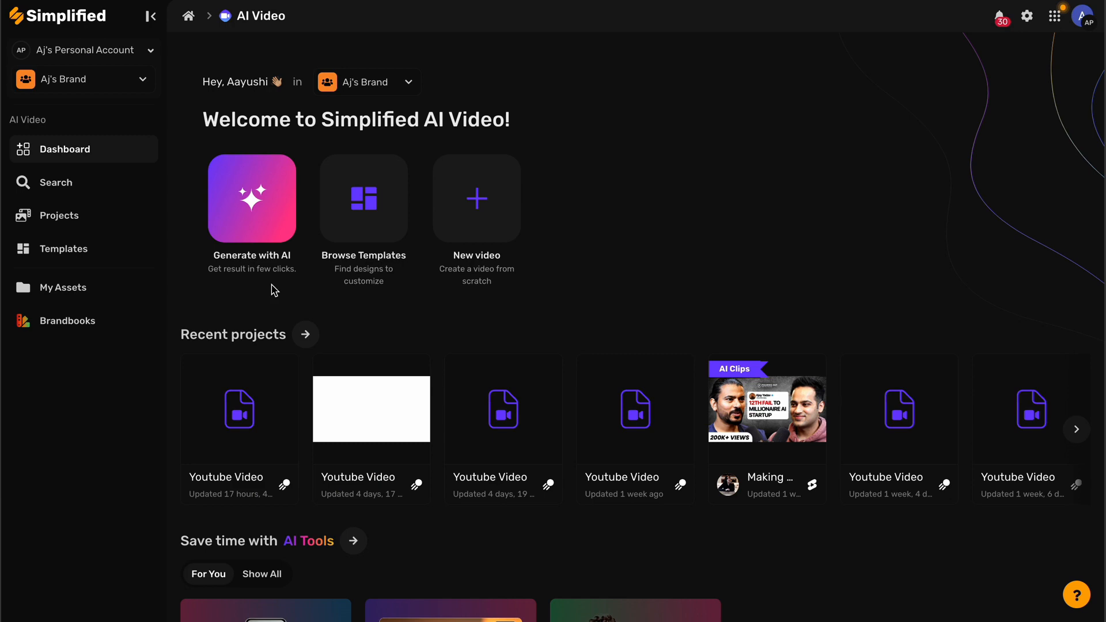
{"action": "mouse_move", "coordinate": [252, 204]}
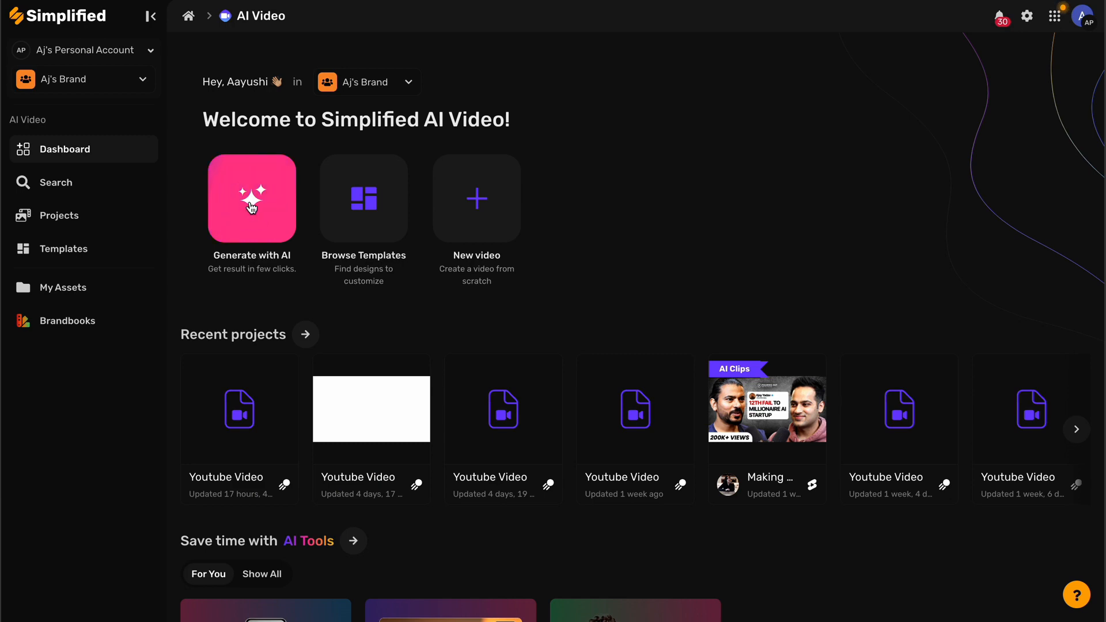
{"action": "left_click", "coordinate": [252, 198]}
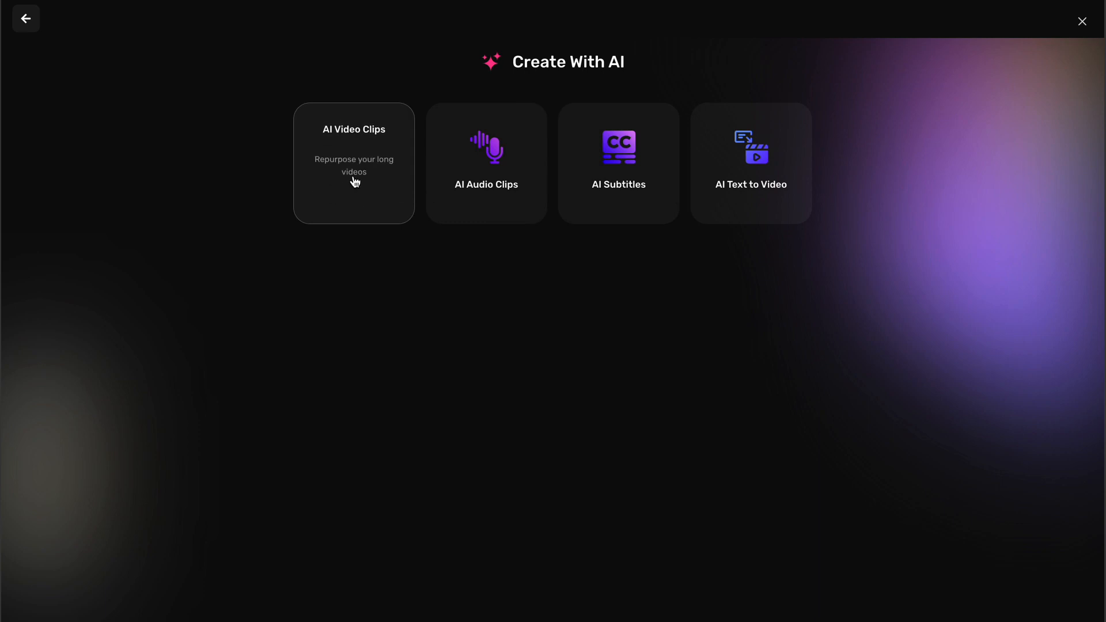
Select the AI Video Clips card on the Create With AI screen.
{"action": "left_click", "coordinate": [354, 173]}
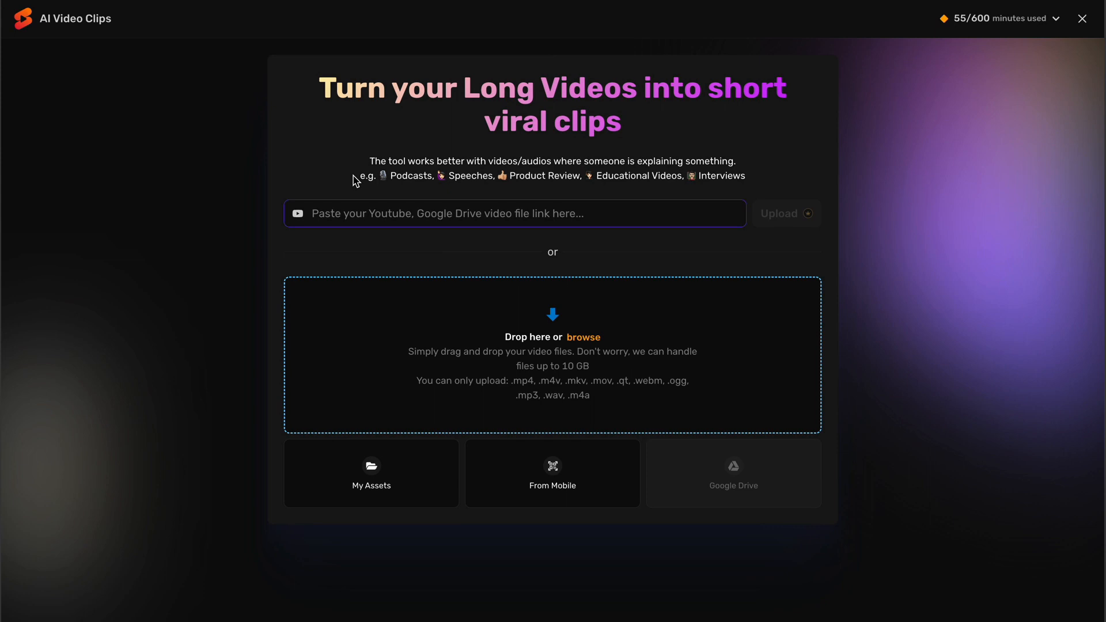
{"action": "mouse_move", "coordinate": [466, 326]}
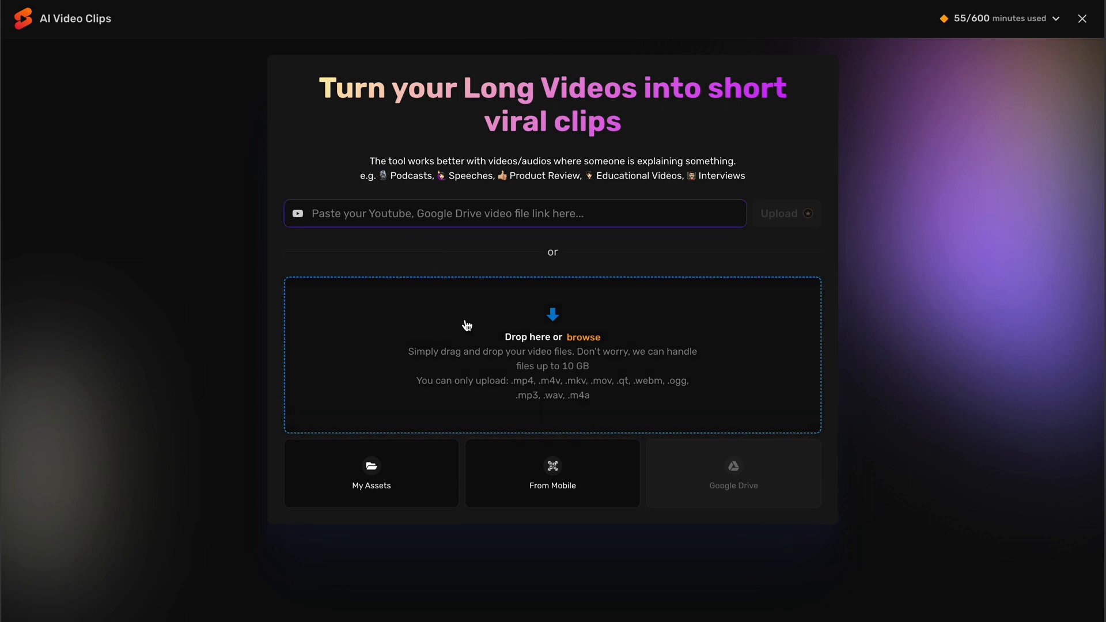
{"action": "left_click", "coordinate": [584, 337]}
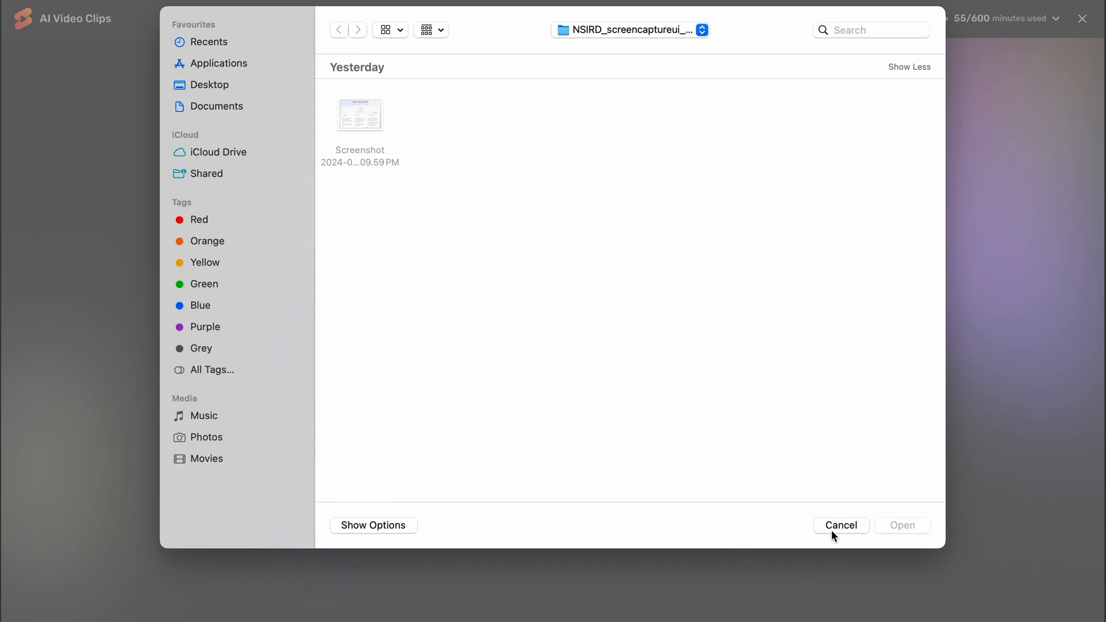
{"action": "left_click", "coordinate": [841, 526]}
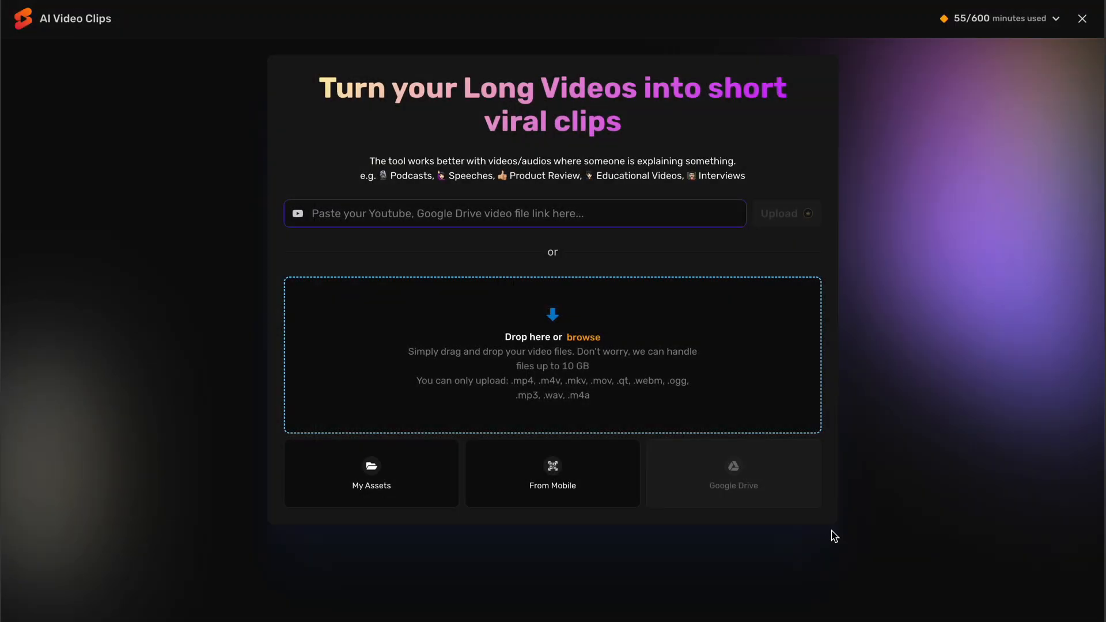
{"action": "mouse_move", "coordinate": [476, 453]}
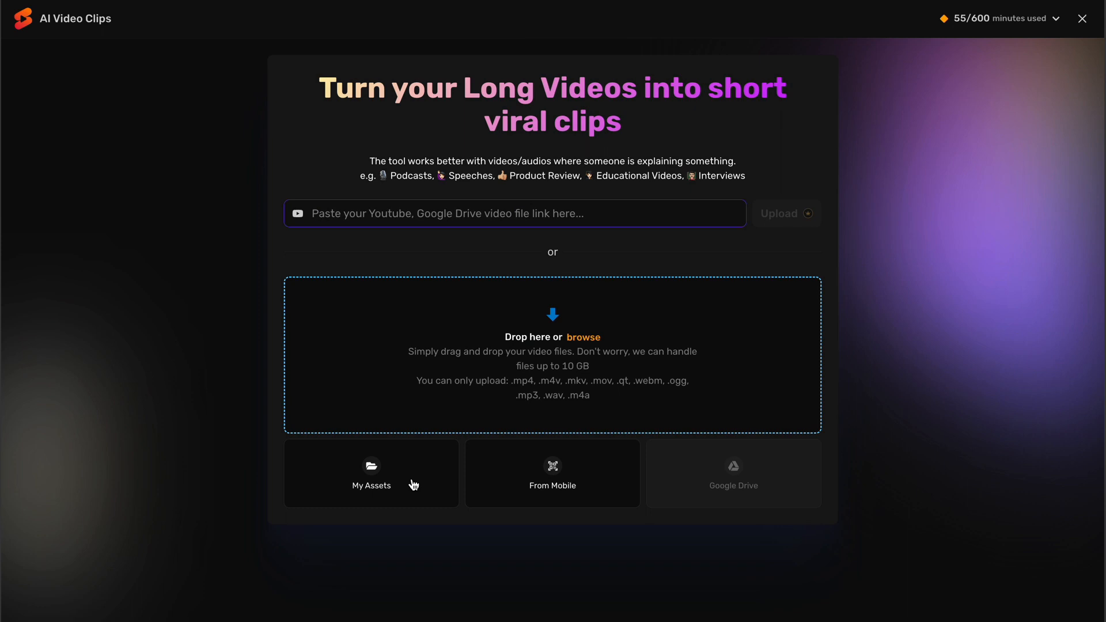
{"action": "mouse_move", "coordinate": [559, 478]}
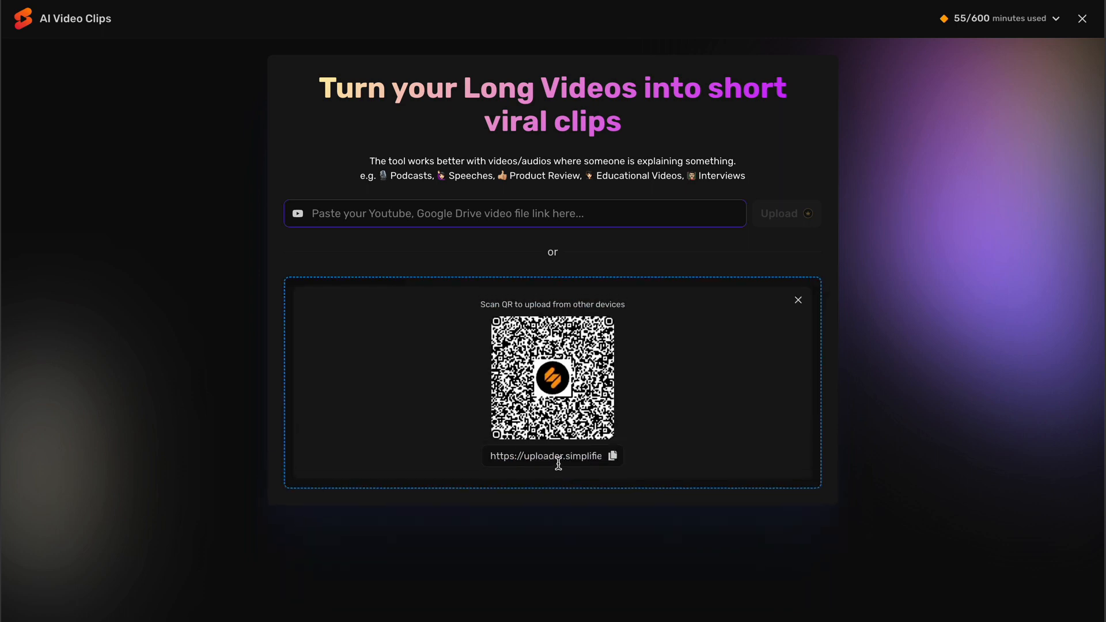
{"action": "mouse_move", "coordinate": [799, 301]}
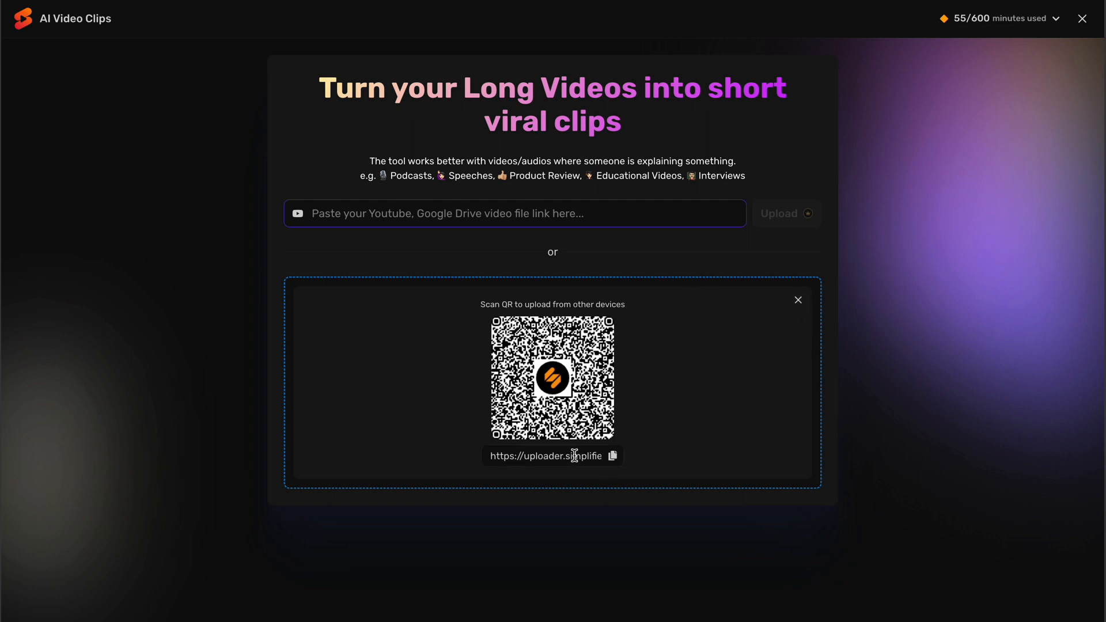
{"action": "mouse_move", "coordinate": [798, 300]}
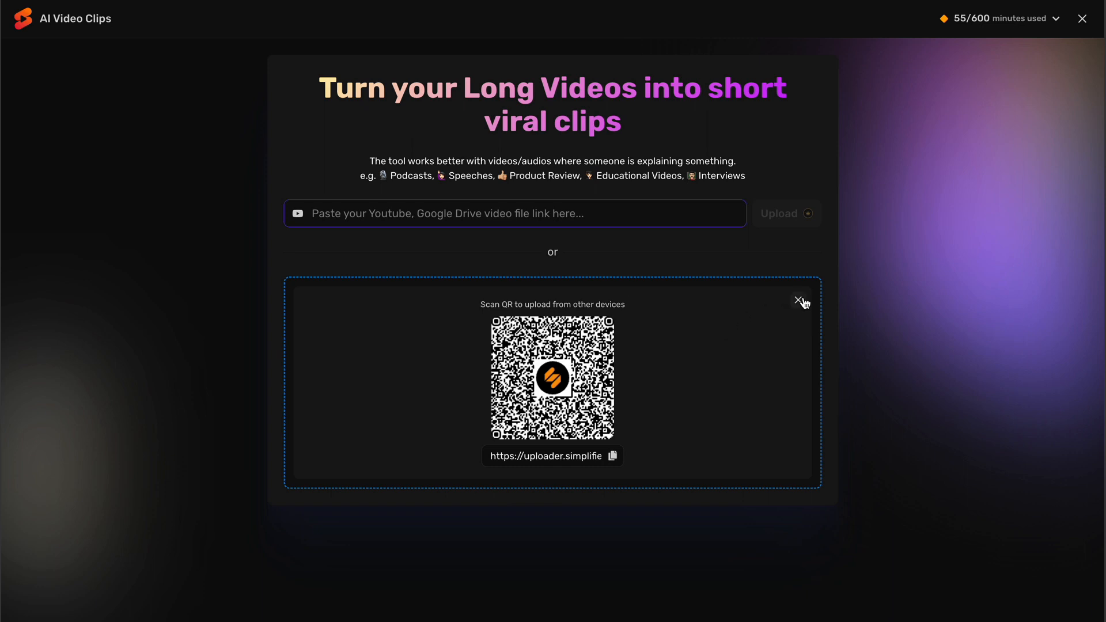
{"action": "left_click", "coordinate": [799, 300]}
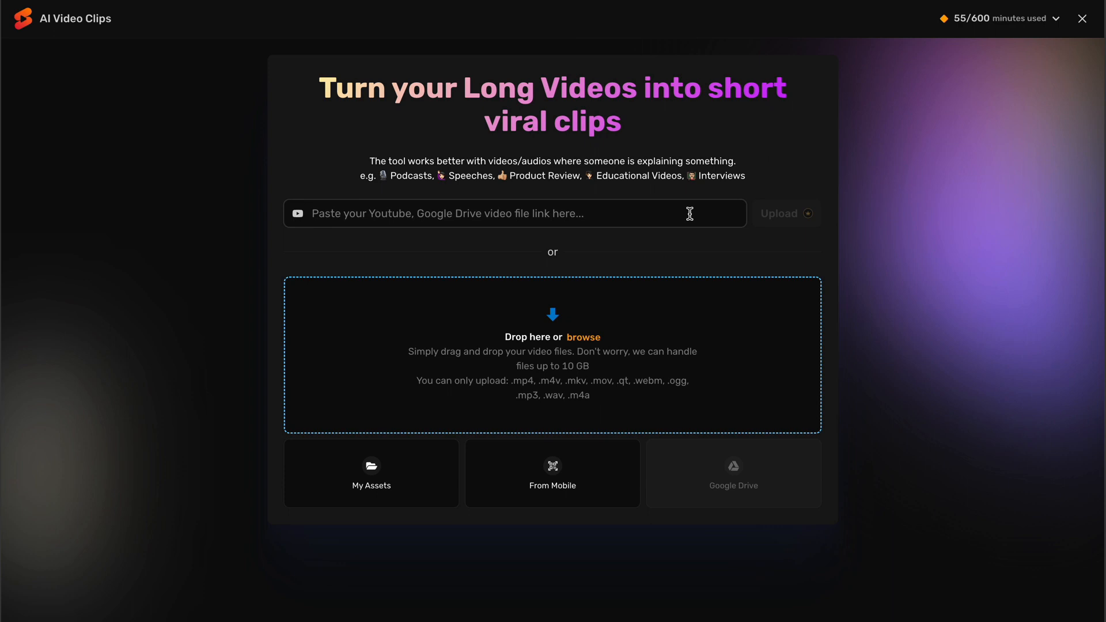
{"action": "type", "text": "https://drive.google.com/drive/folders/1ahyYdMAOzrIDSH0vyxkr-N6VGApGBHFD?usp=sharing"}
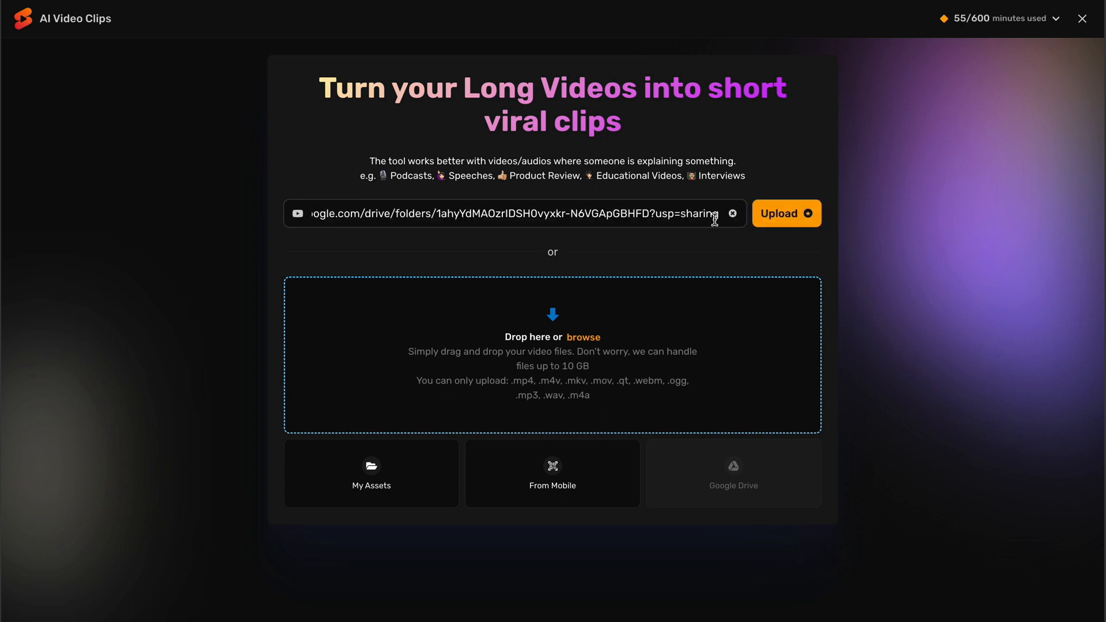
{"action": "mouse_move", "coordinate": [733, 213]}
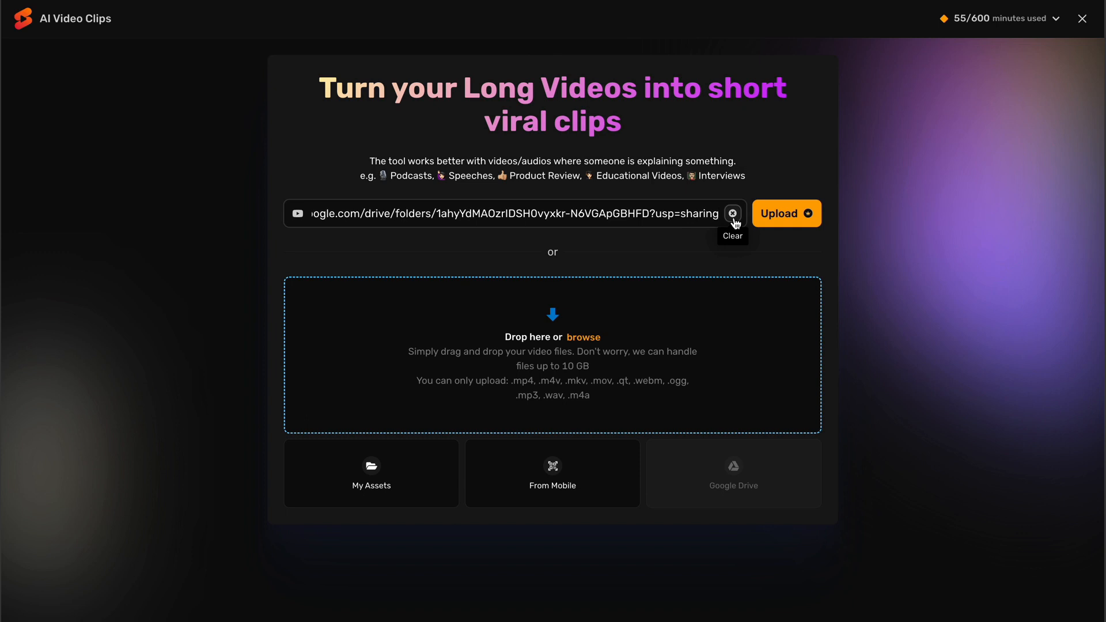